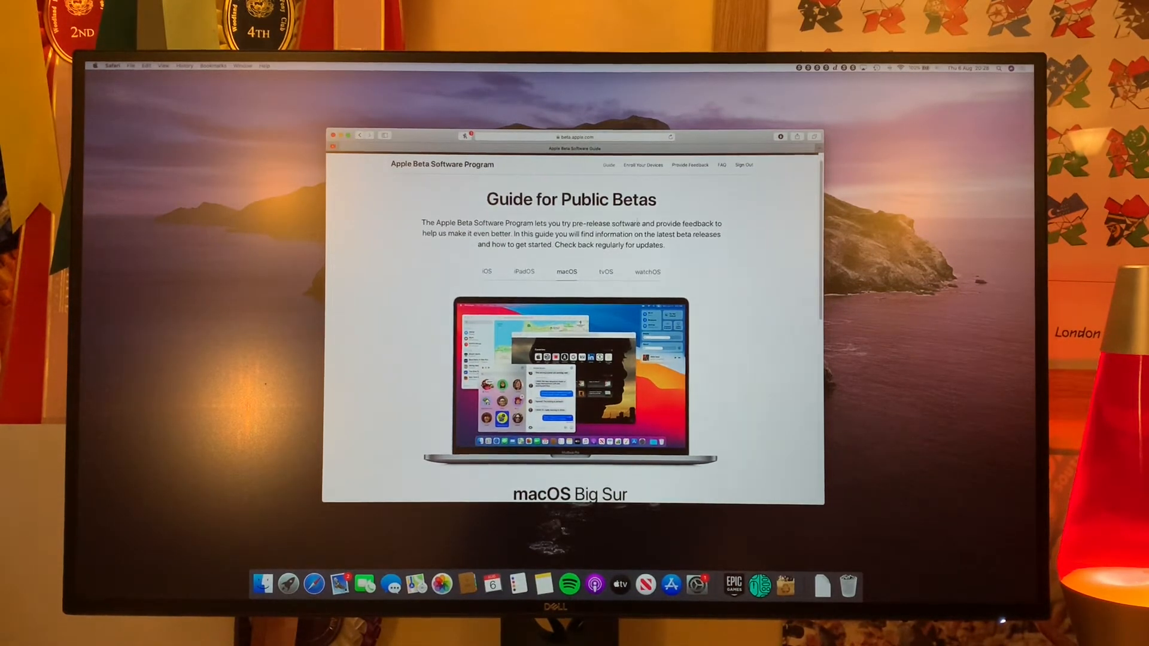
# Step: From the Enroll Your Devices page, download the macOS Public Beta Access Utility and open its disk image
pyautogui.scroll(-3)
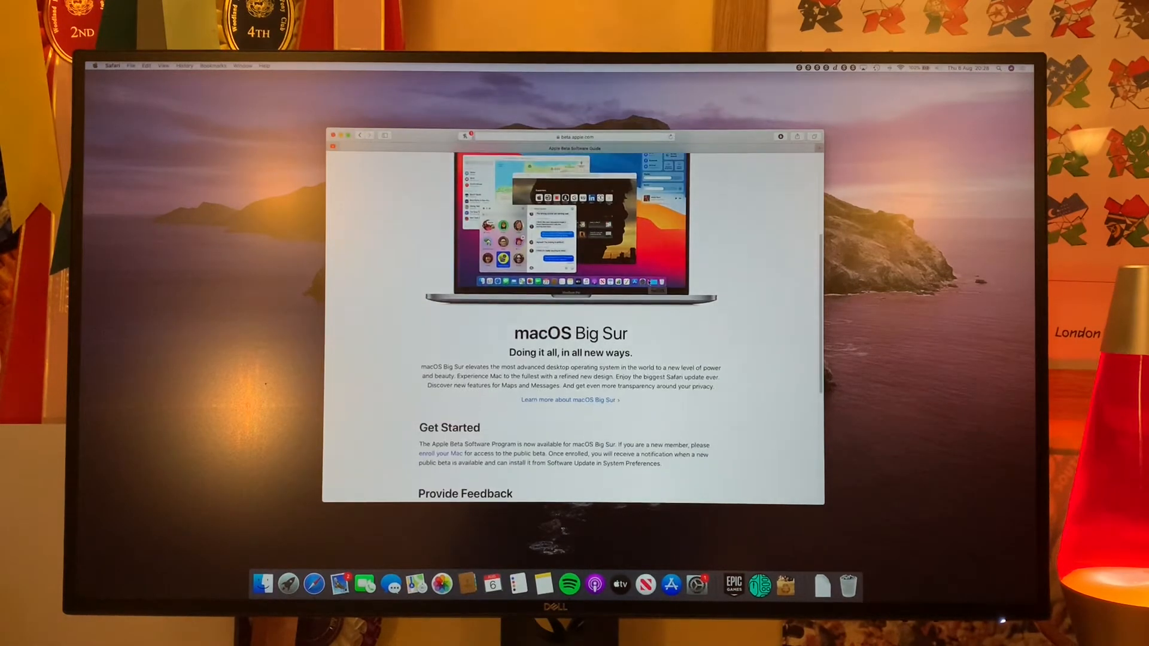
pyautogui.scroll(-3)
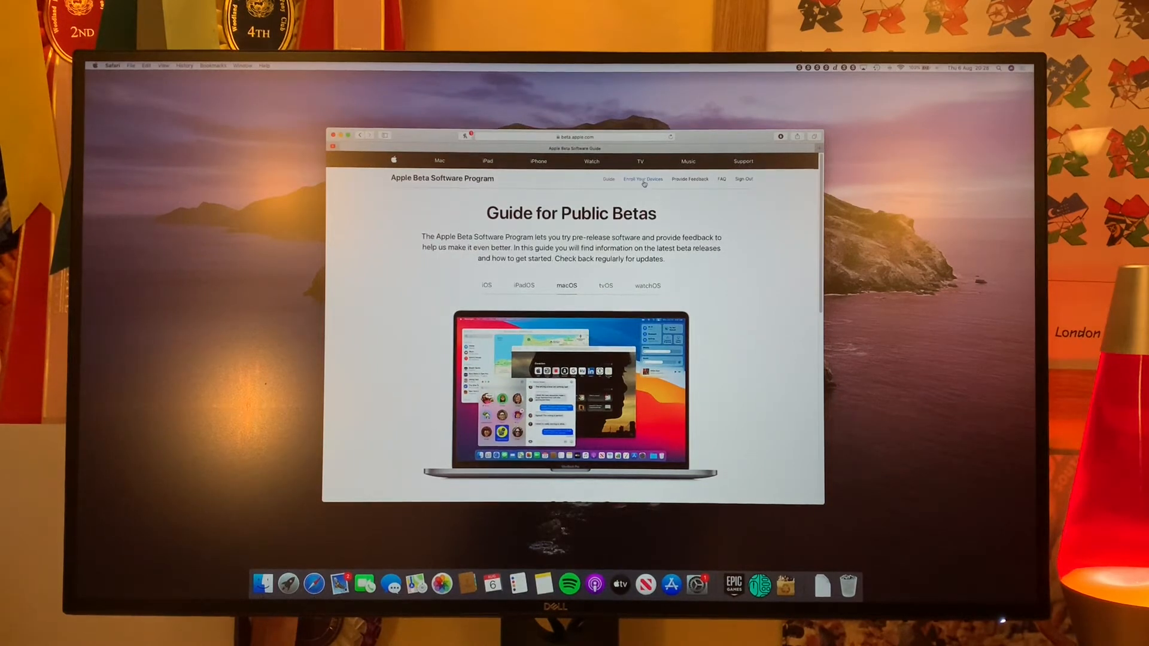
pyautogui.click(643, 179)
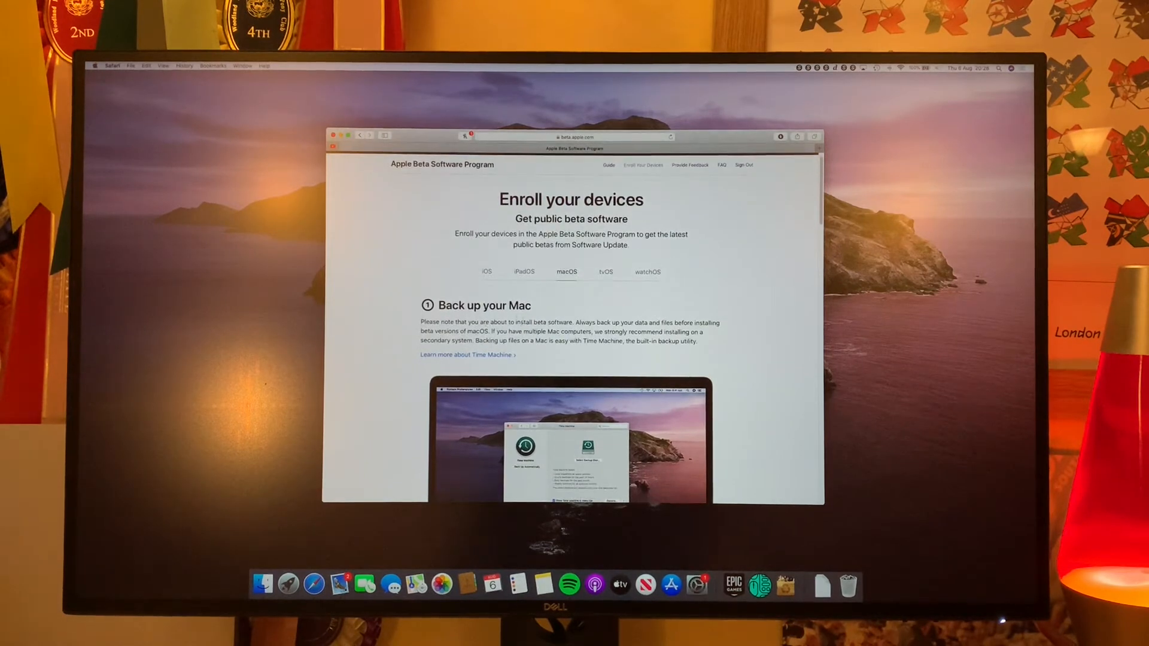
pyautogui.scroll(-3)
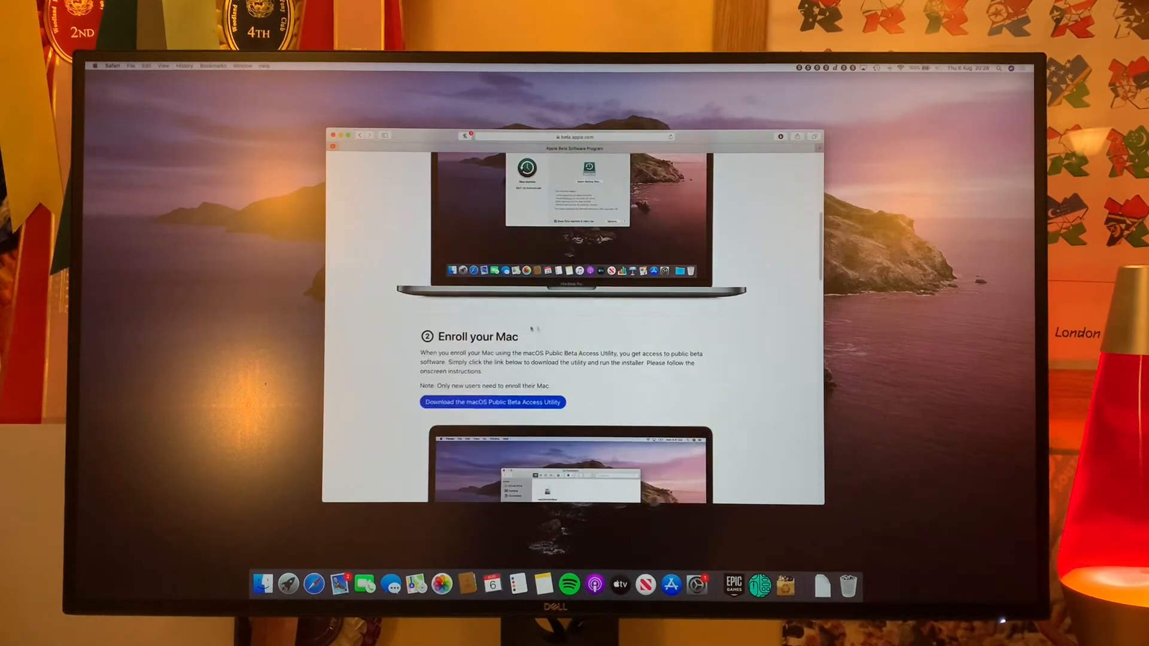
pyautogui.scroll(-3)
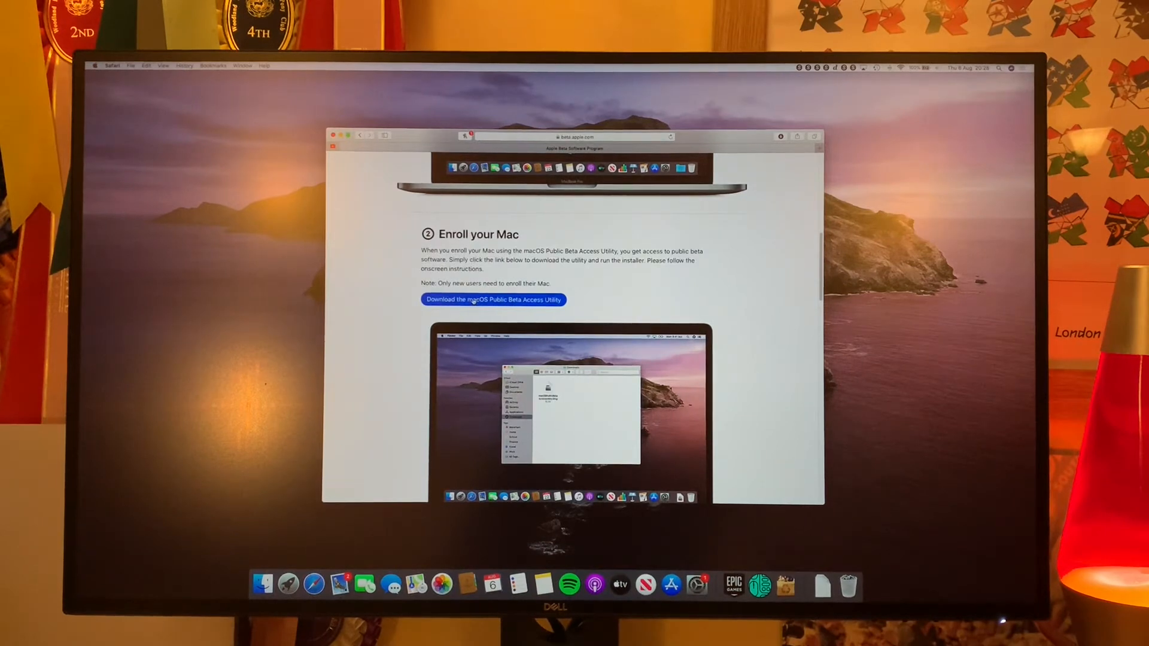
pyautogui.click(492, 299)
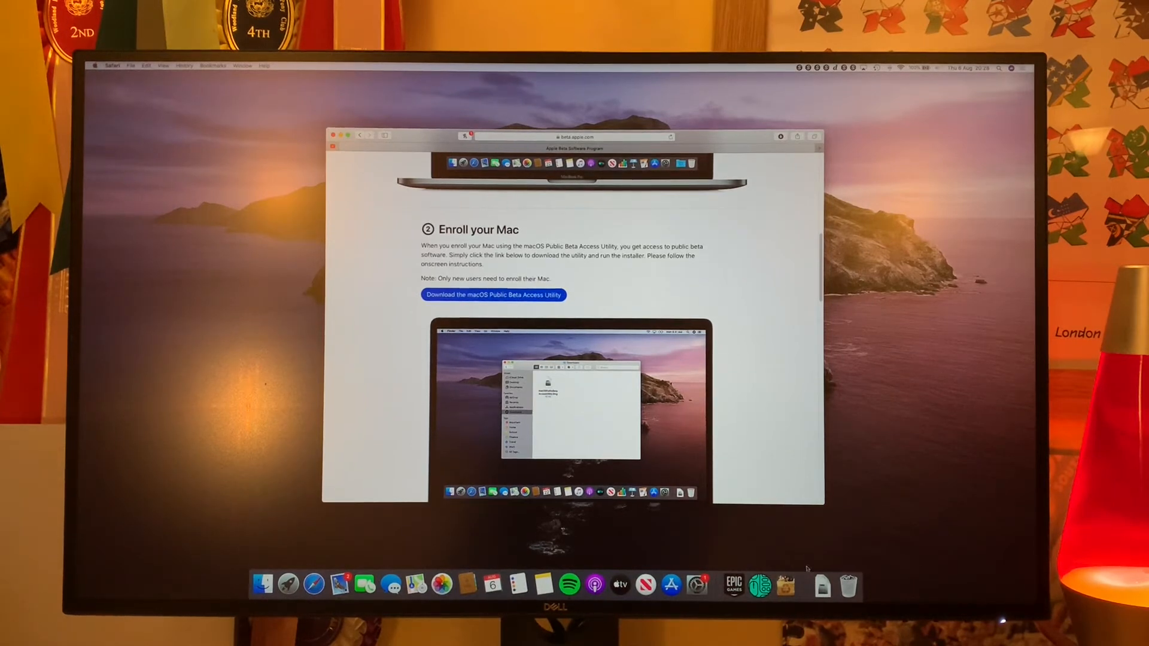
pyautogui.click(493, 294)
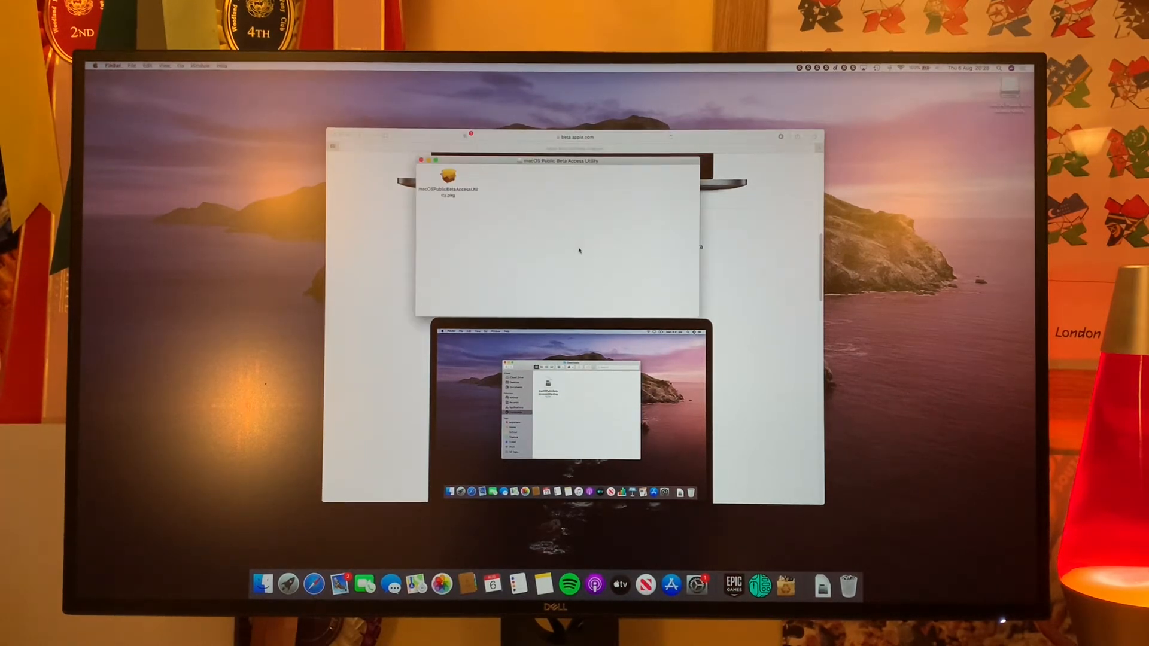
# Step: Launch the access utility package, dismiss the Time Machine backup warning, agree to the licence and install on Macintosh HD
pyautogui.doubleClick(445, 179)
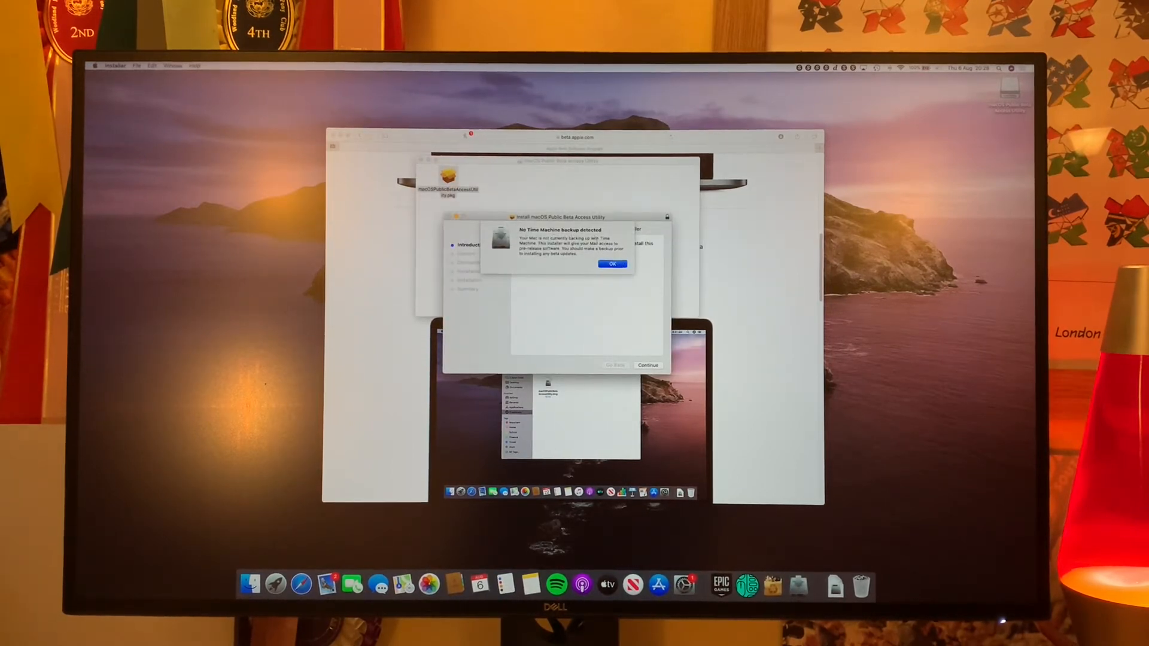
pyautogui.click(612, 264)
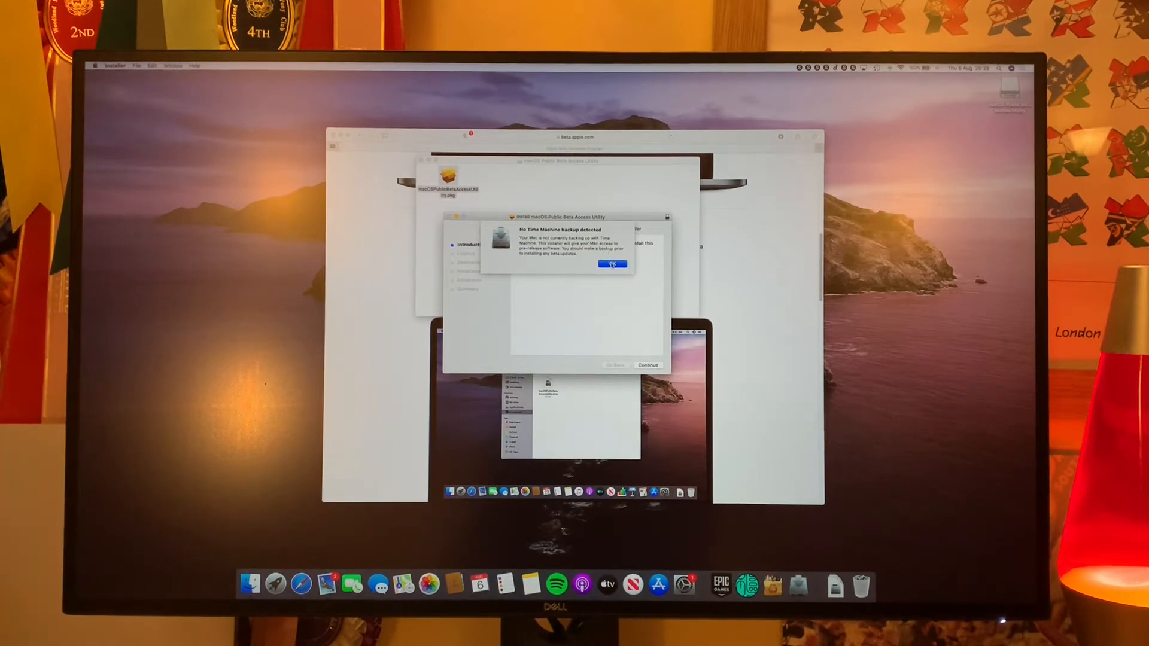
pyautogui.click(612, 264)
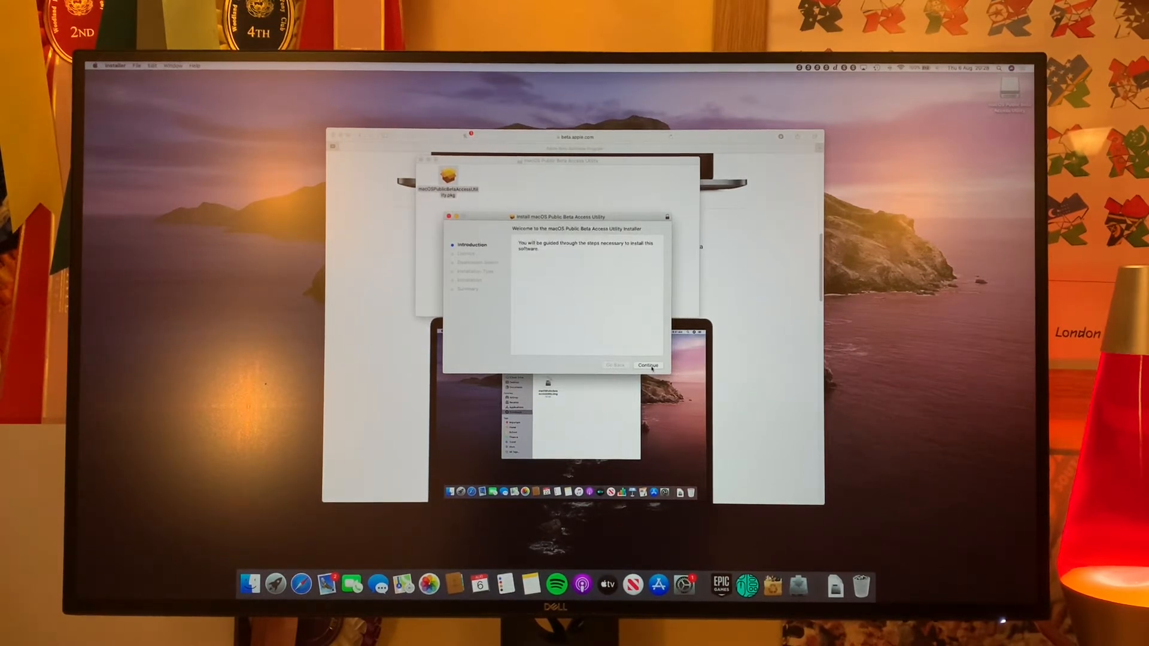
pyautogui.click(648, 365)
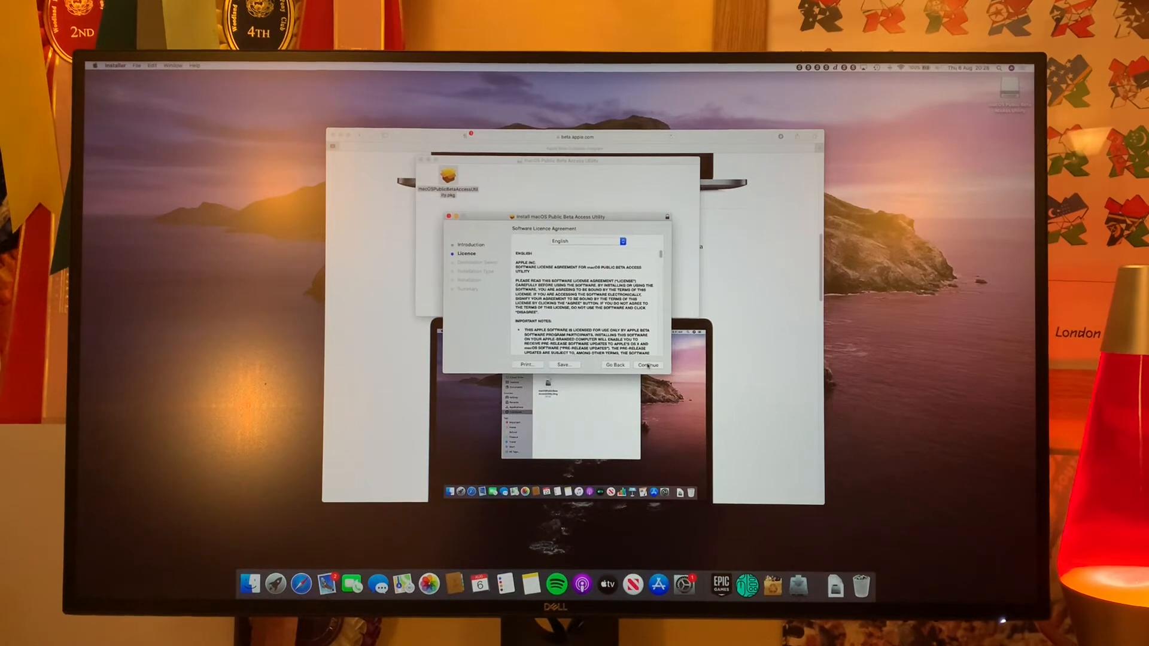
pyautogui.click(647, 365)
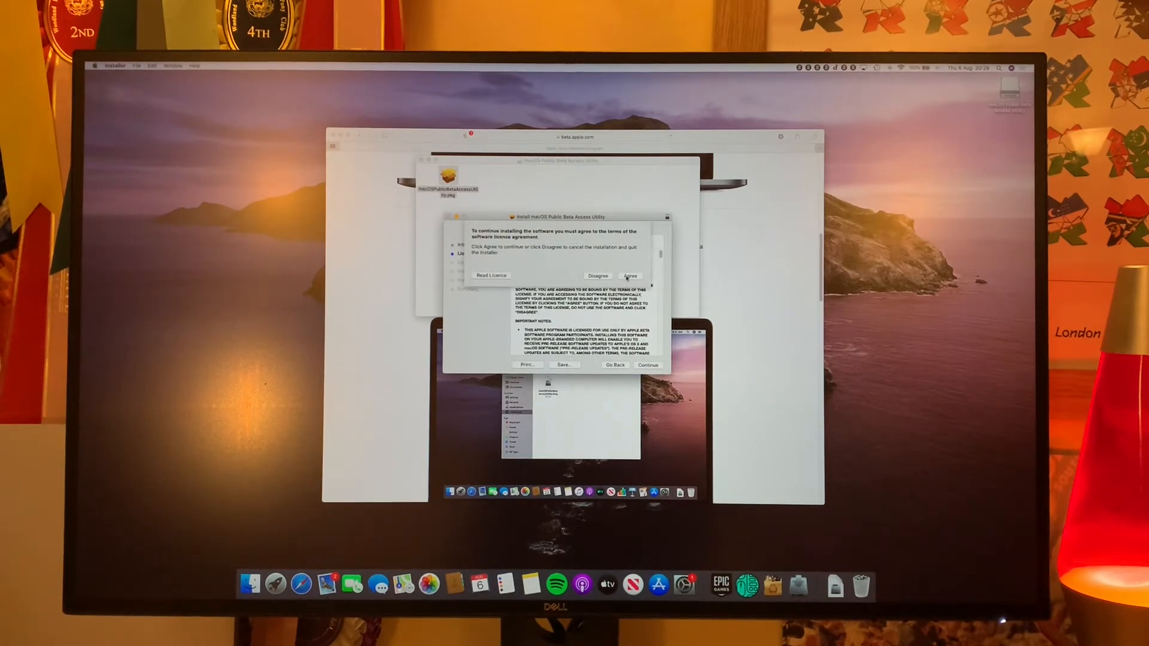
pyautogui.click(629, 275)
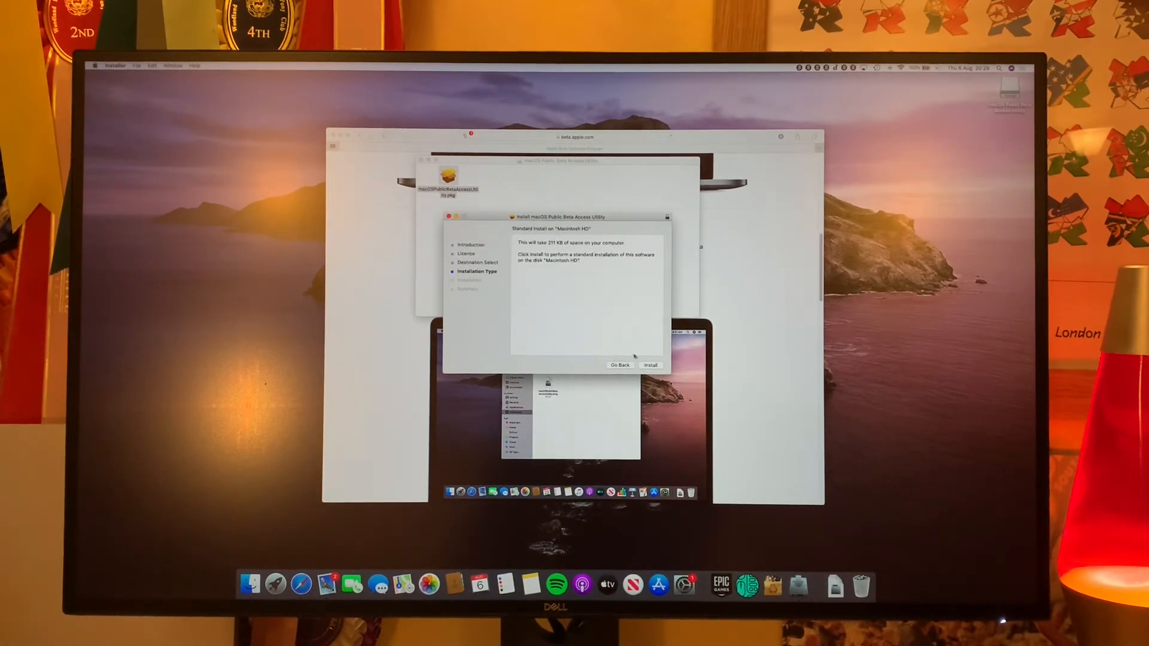
pyautogui.click(650, 365)
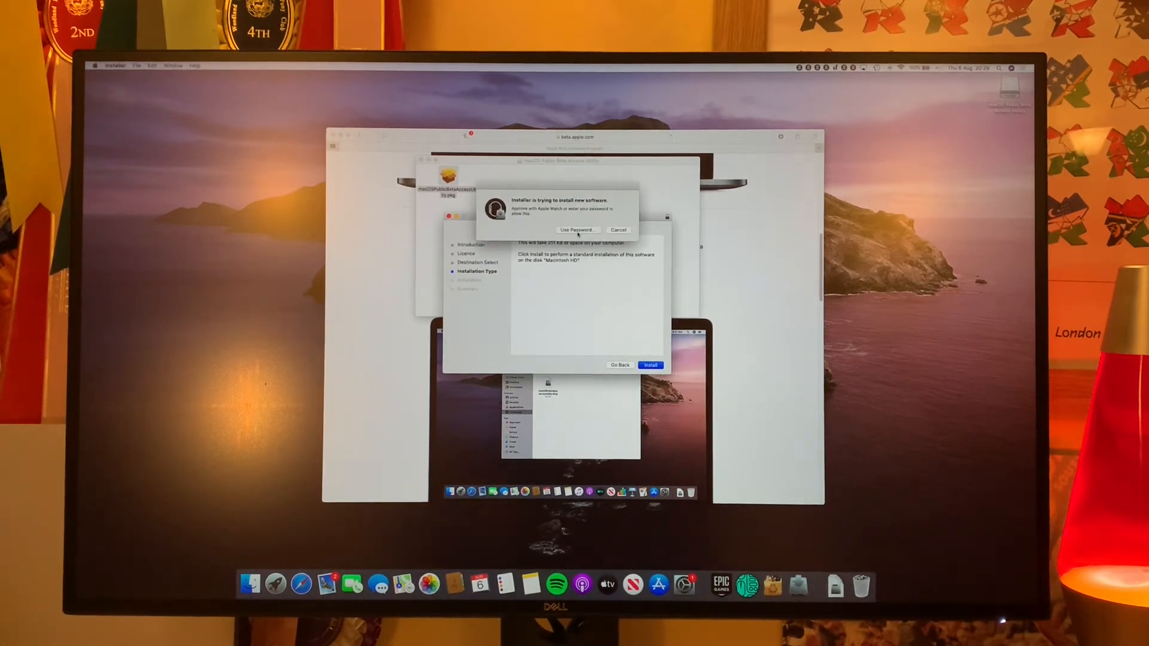
# Step: Authorise the utility install with the password and confirm downloading macOS Big Sur Beta
pyautogui.click(578, 229)
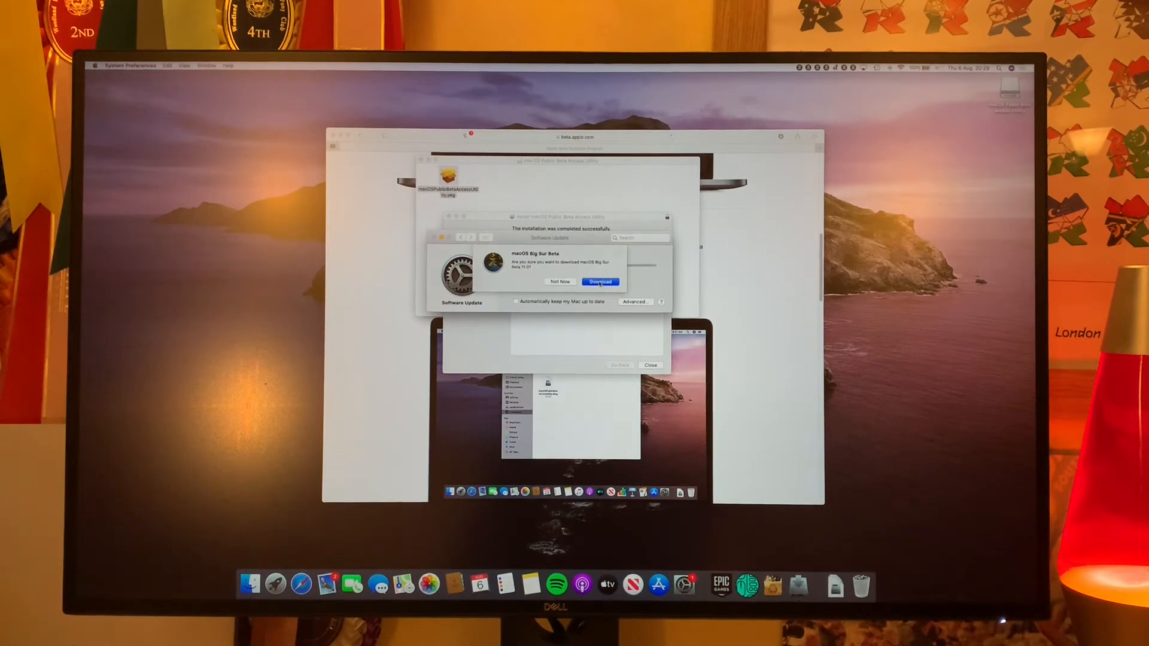
pyautogui.click(599, 281)
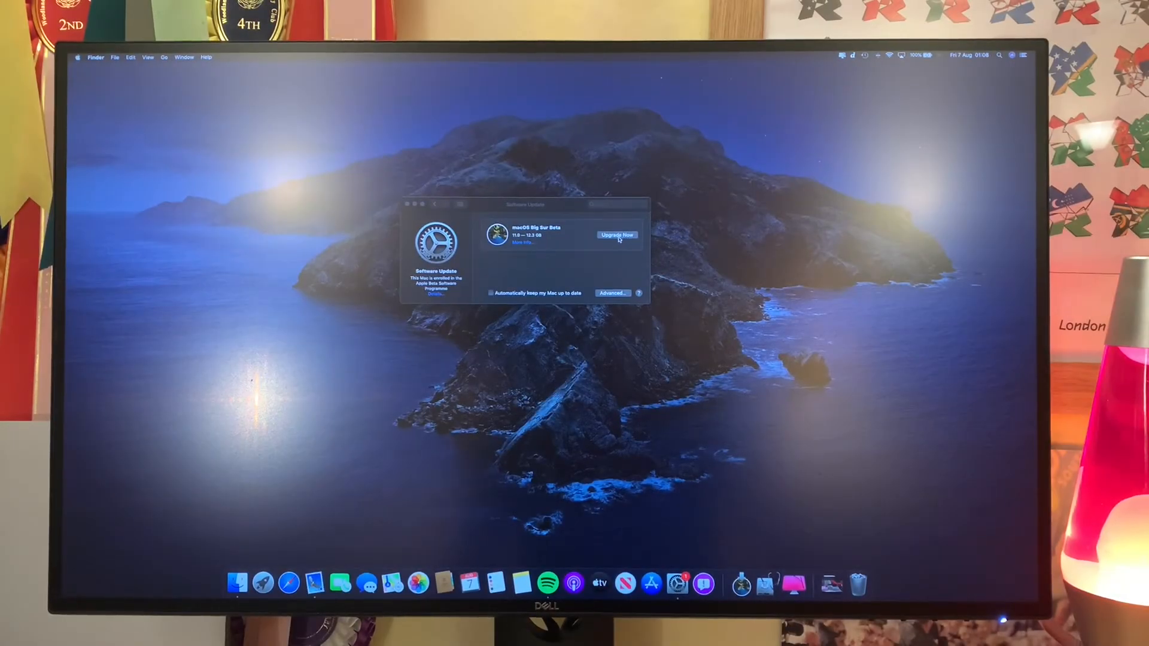
# Step: Upgrade Now to Big Sur Beta, agree to its licence and continue with Macintosh HD as destination
pyautogui.click(617, 235)
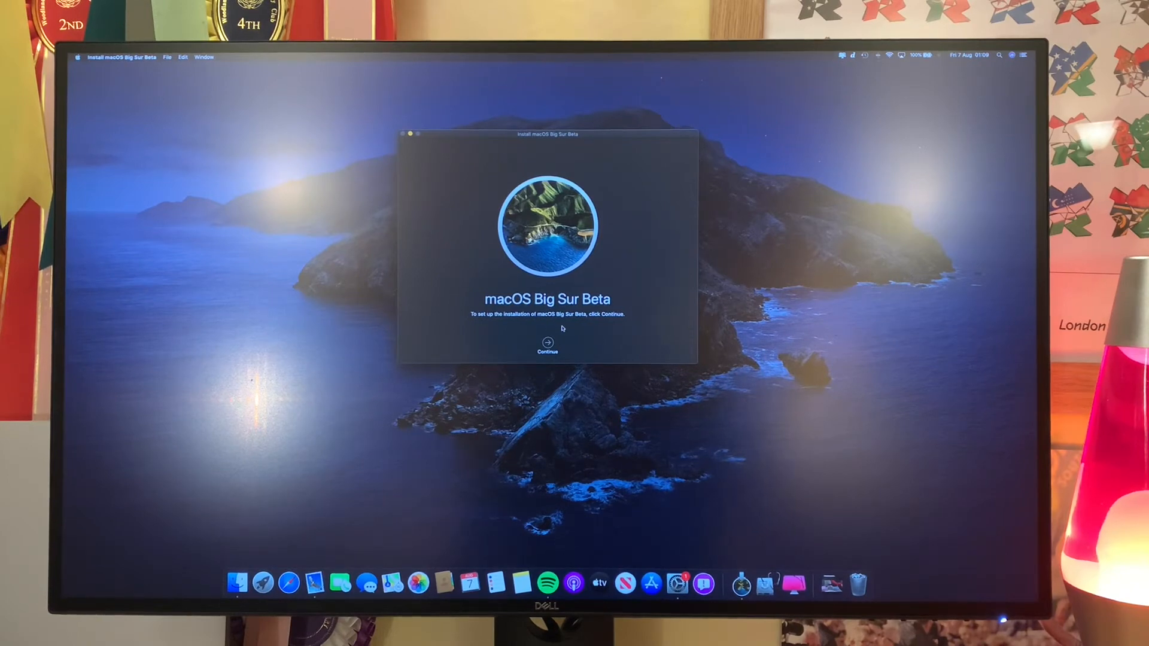
pyautogui.click(547, 343)
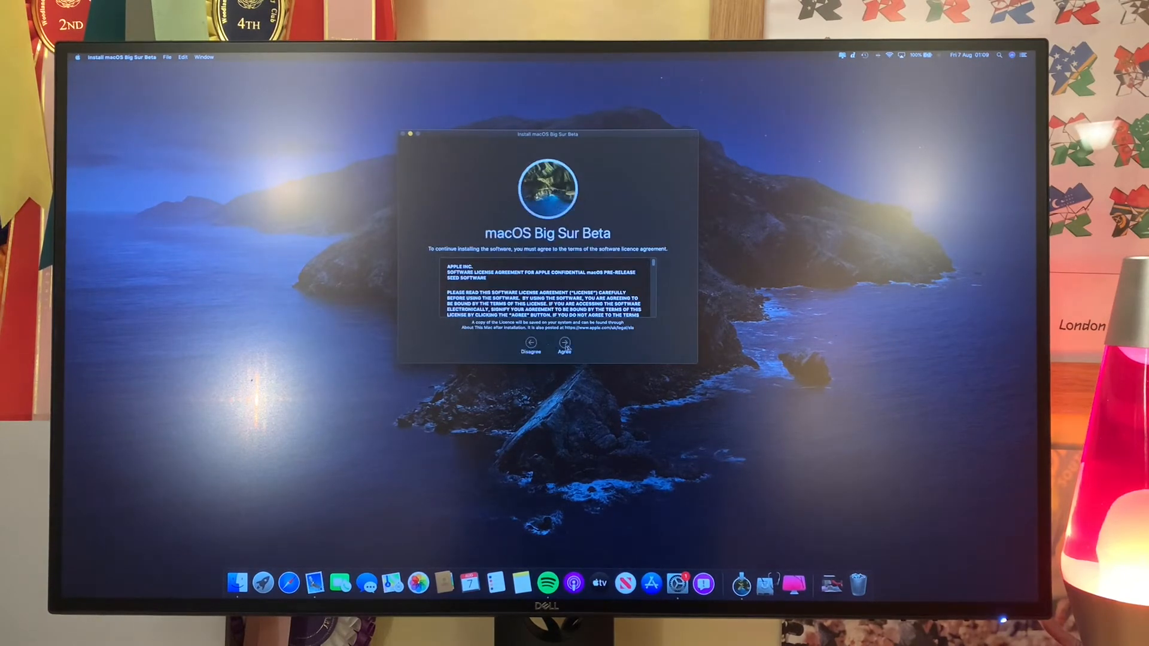
pyautogui.click(564, 345)
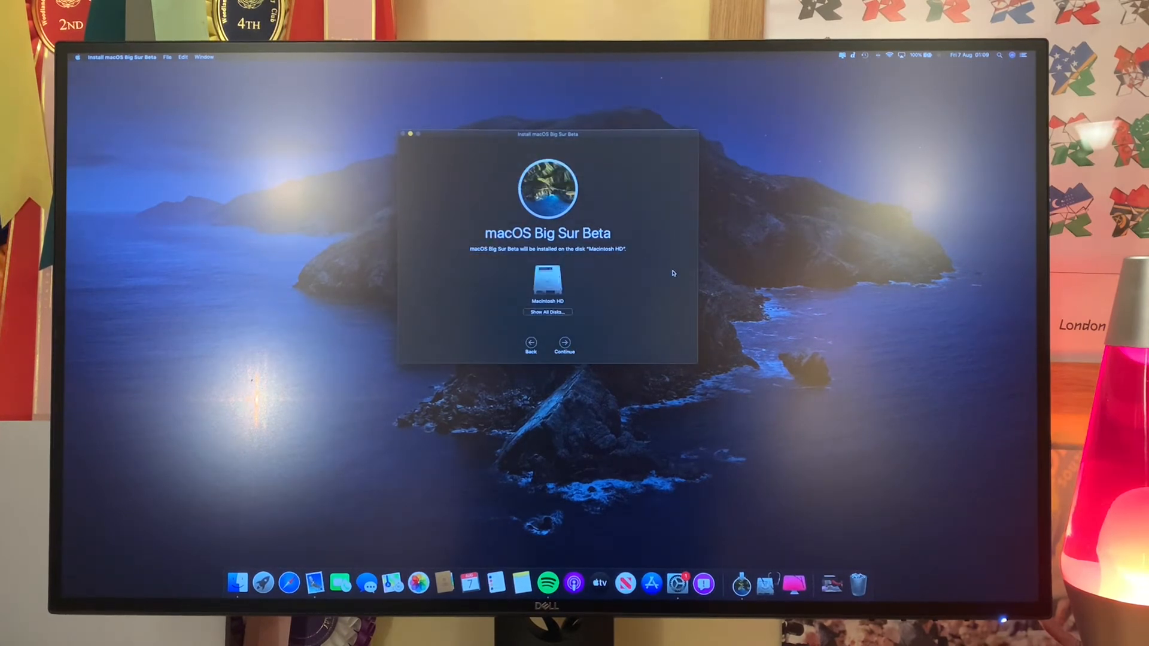
pyautogui.moveTo(562, 277)
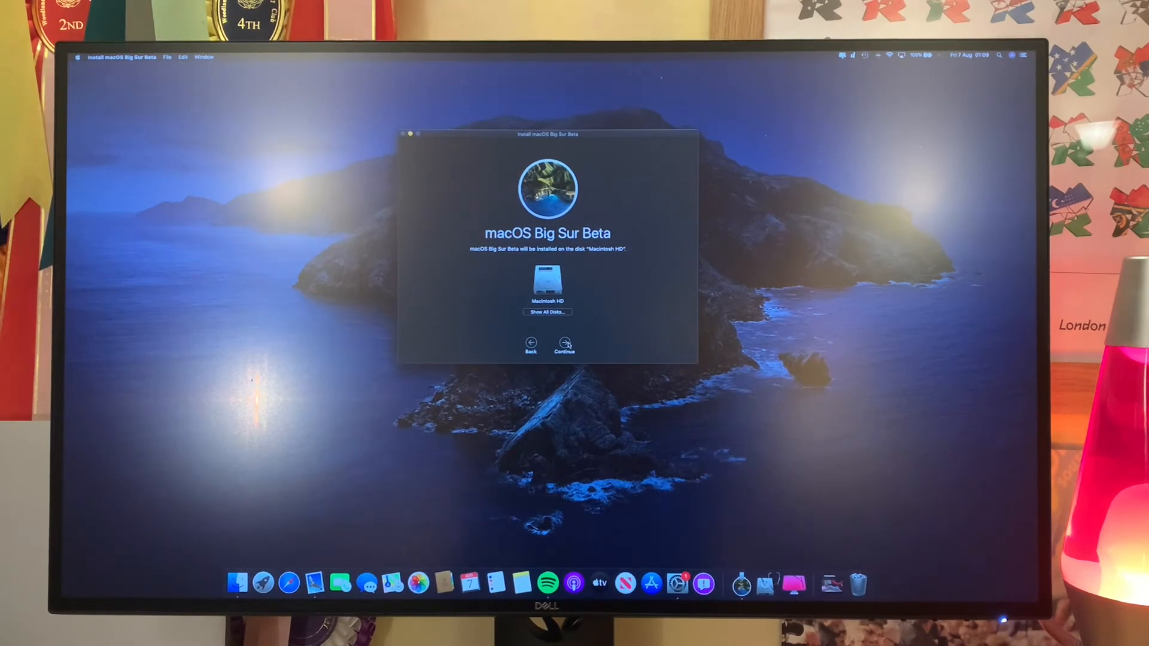
pyautogui.click(564, 342)
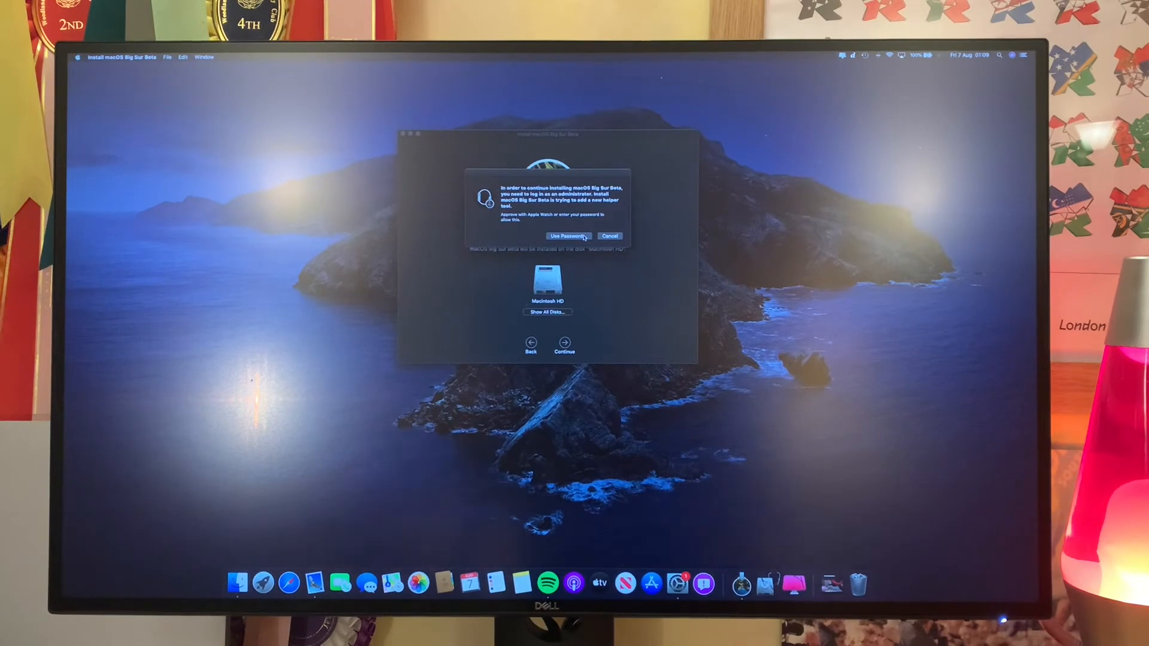
# Step: Authorise the installer's helper tool with the administrator password
pyautogui.click(566, 236)
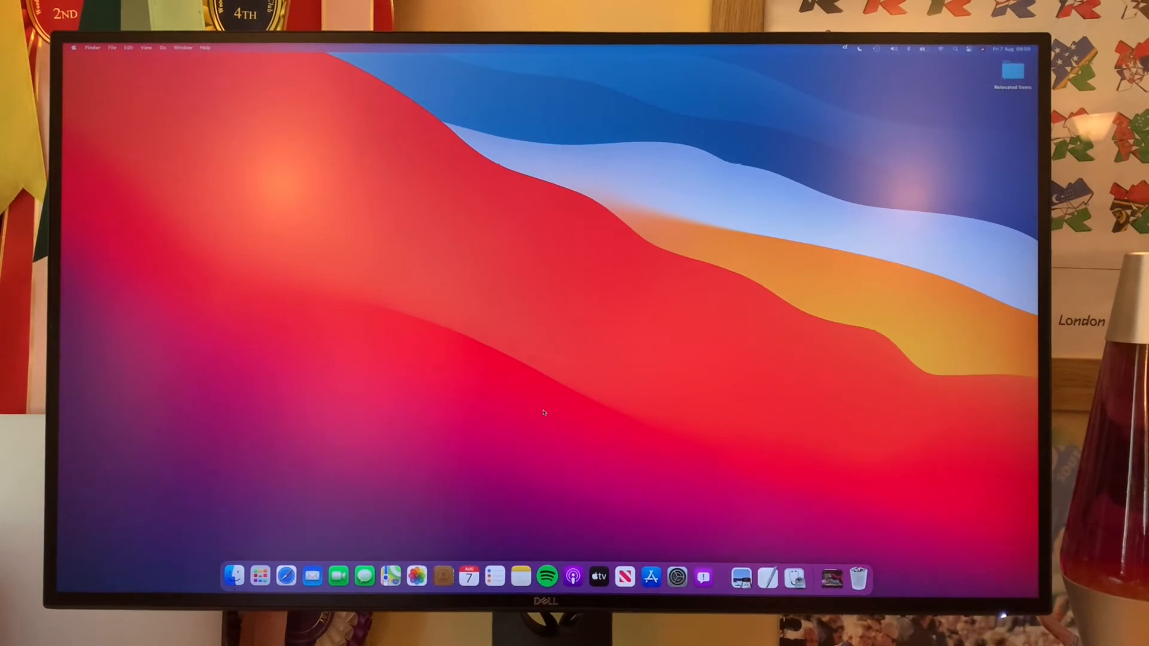
pyautogui.moveTo(515, 322)
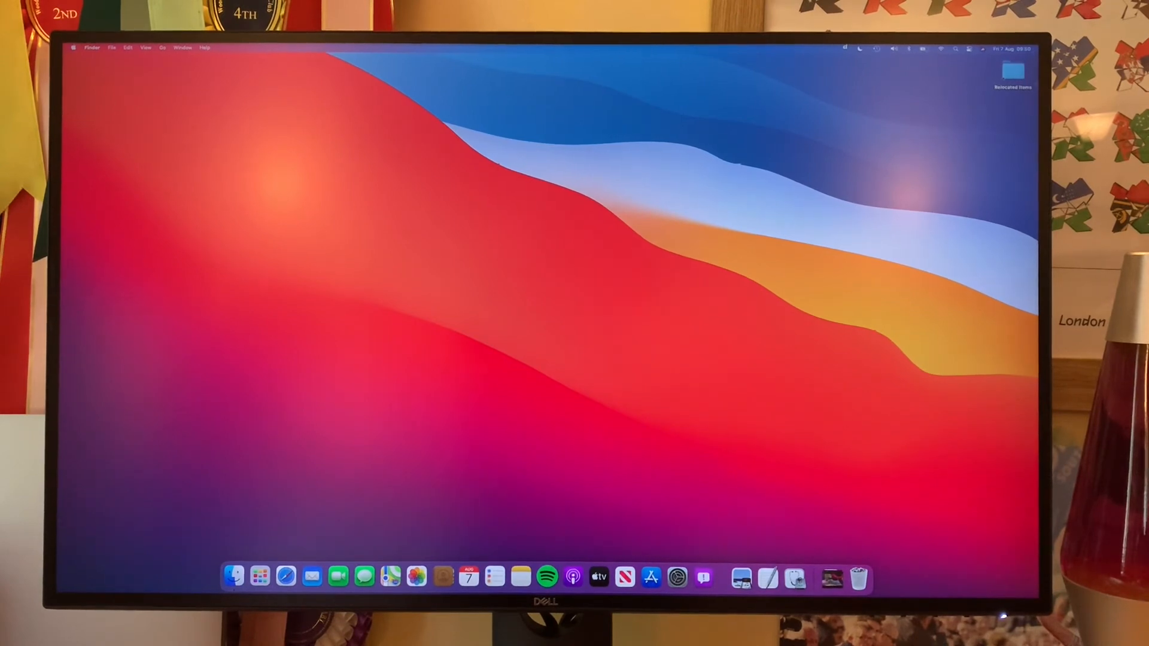
# Step: Open the Relocated Items folder from the Big Sur desktop
pyautogui.doubleClick(1013, 72)
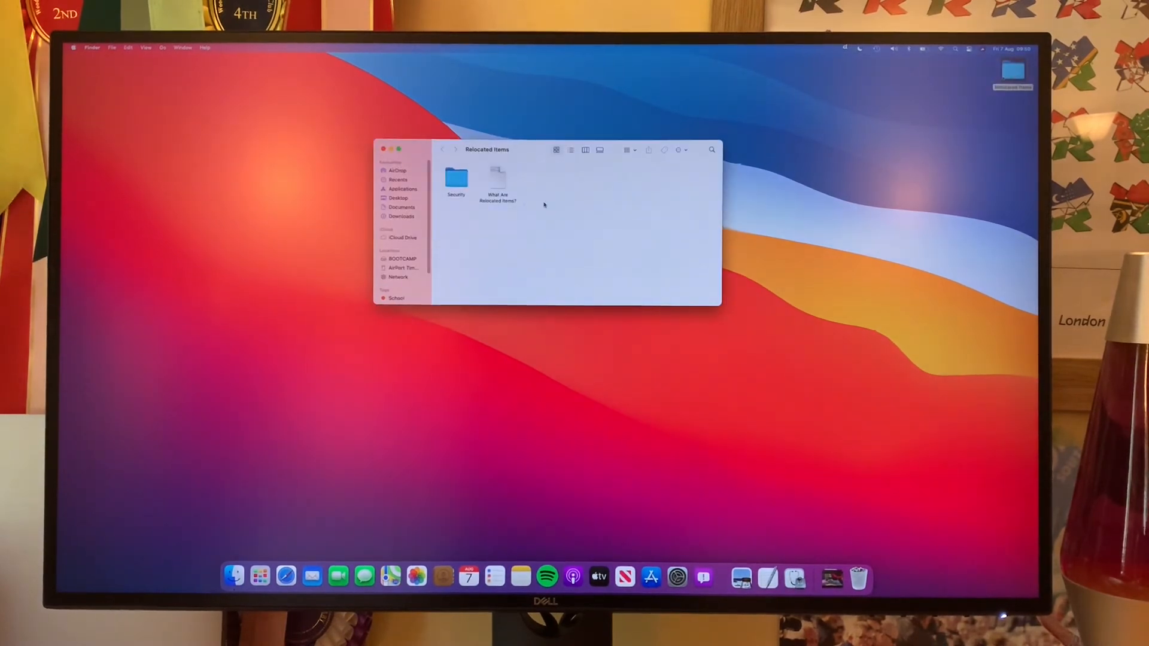
# Step: View the 'What Are Relocated Items?' document, close the Finder window and bring up the Battery pane
pyautogui.doubleClick(497, 179)
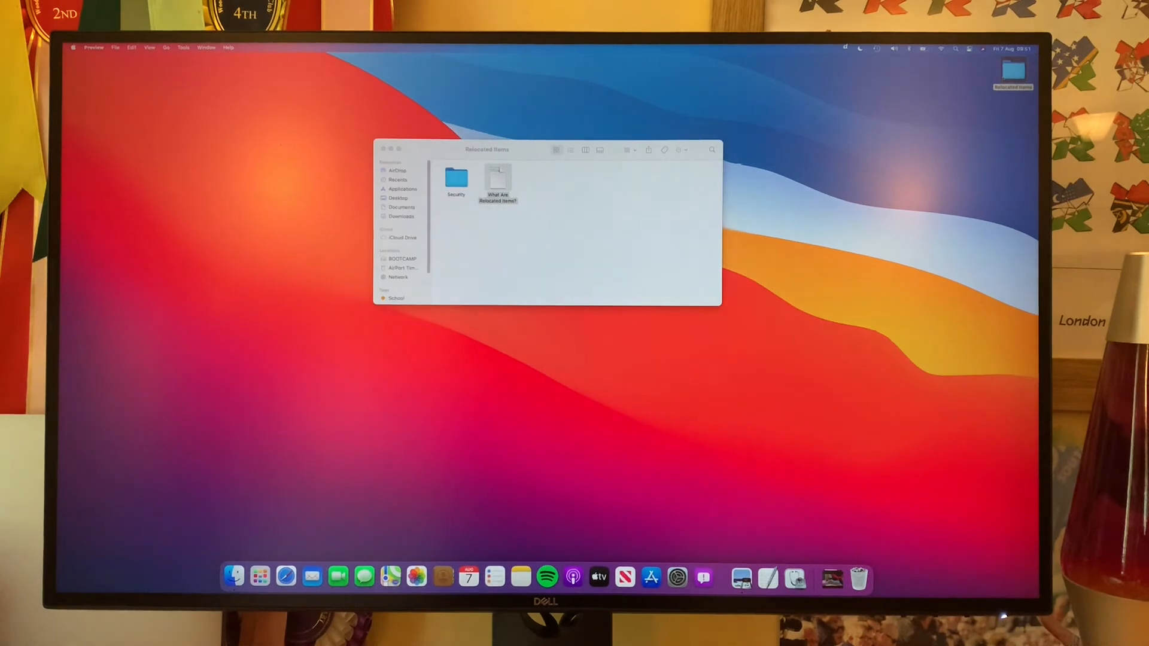
pyautogui.click(383, 150)
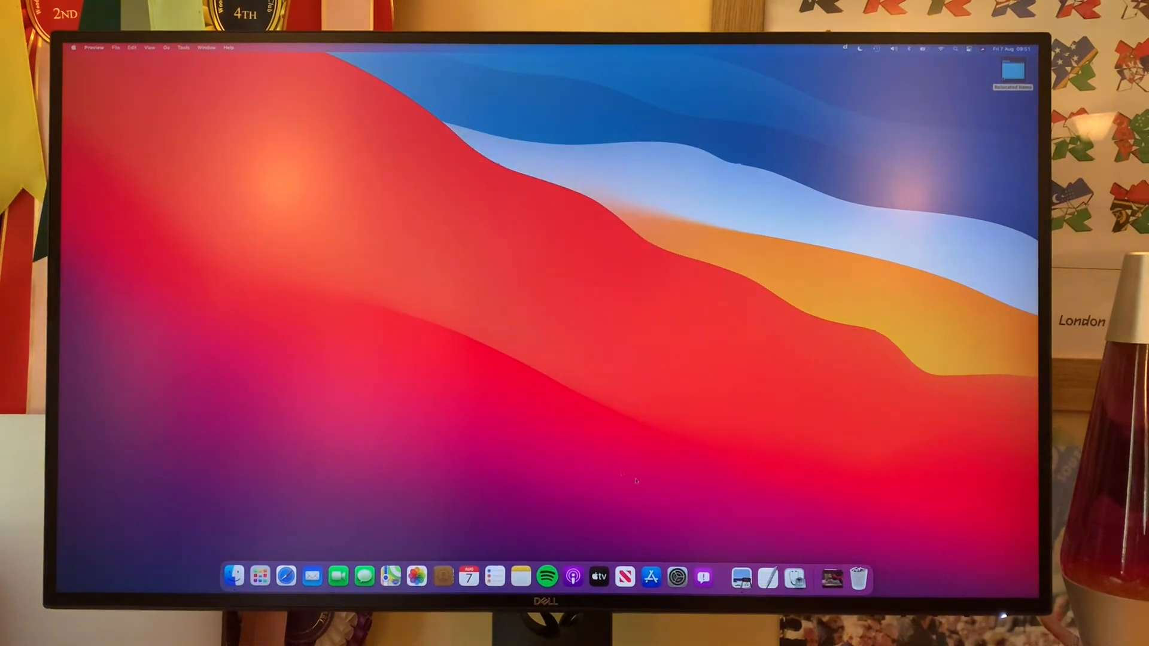
pyautogui.click(676, 577)
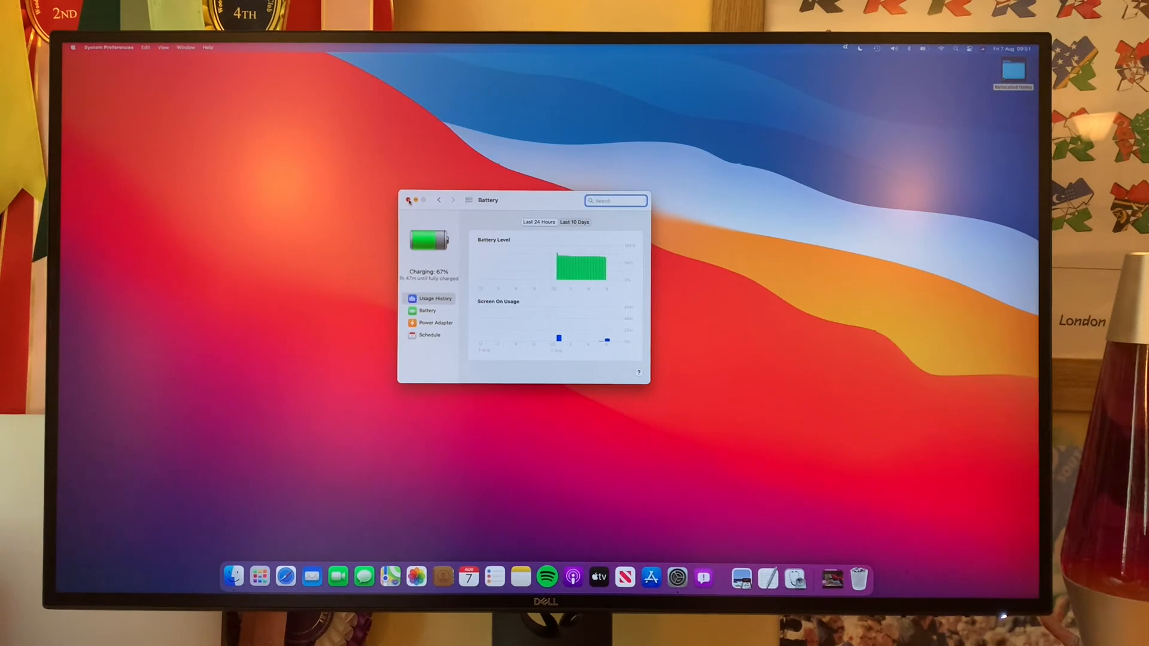
pyautogui.click(409, 200)
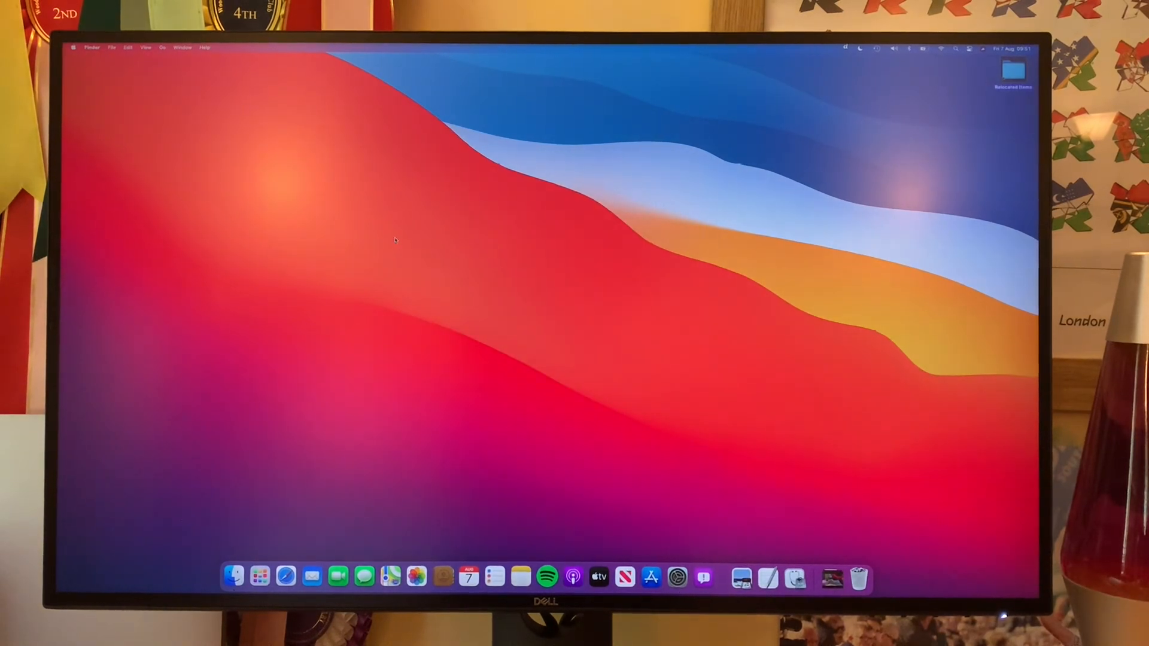